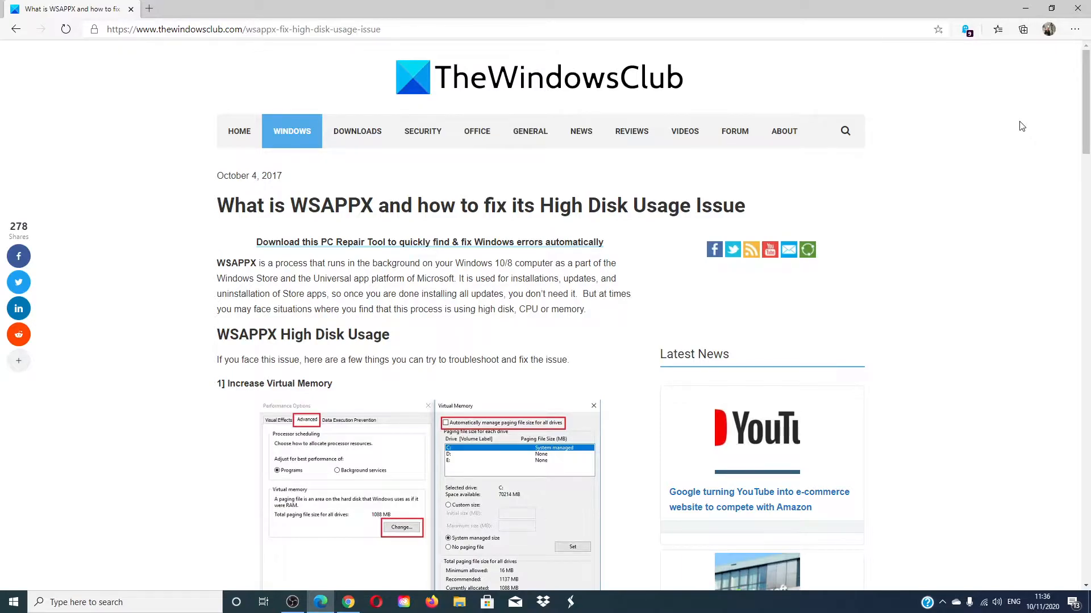
{"action": "mouse_move", "coordinate": [809, 173]}
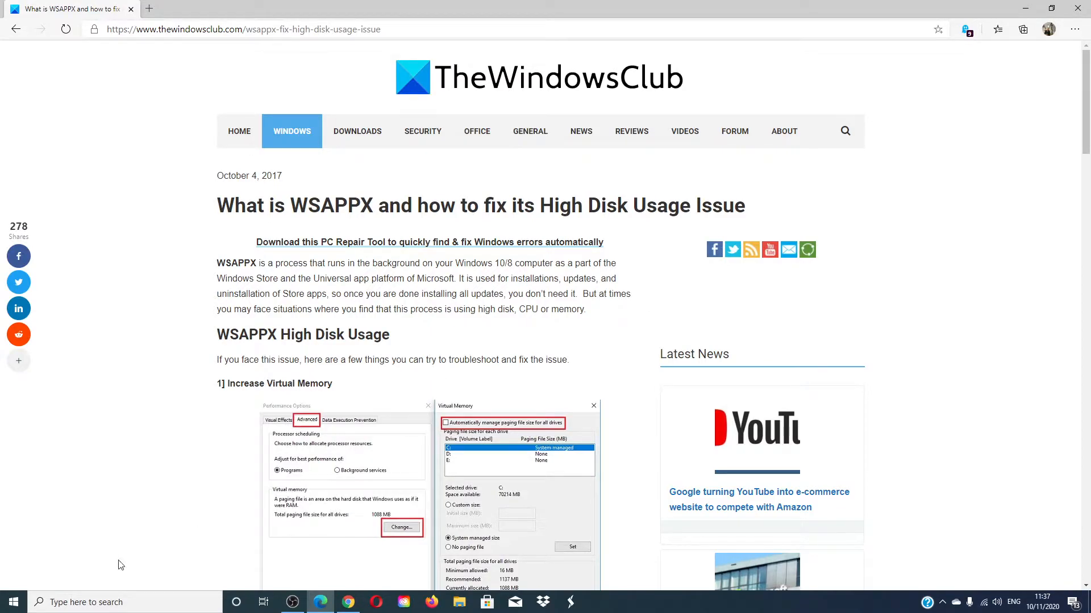
Search for 'performance' and open 'Adjust the appearance and performance of Windows'
{"action": "type", "text": "p"}
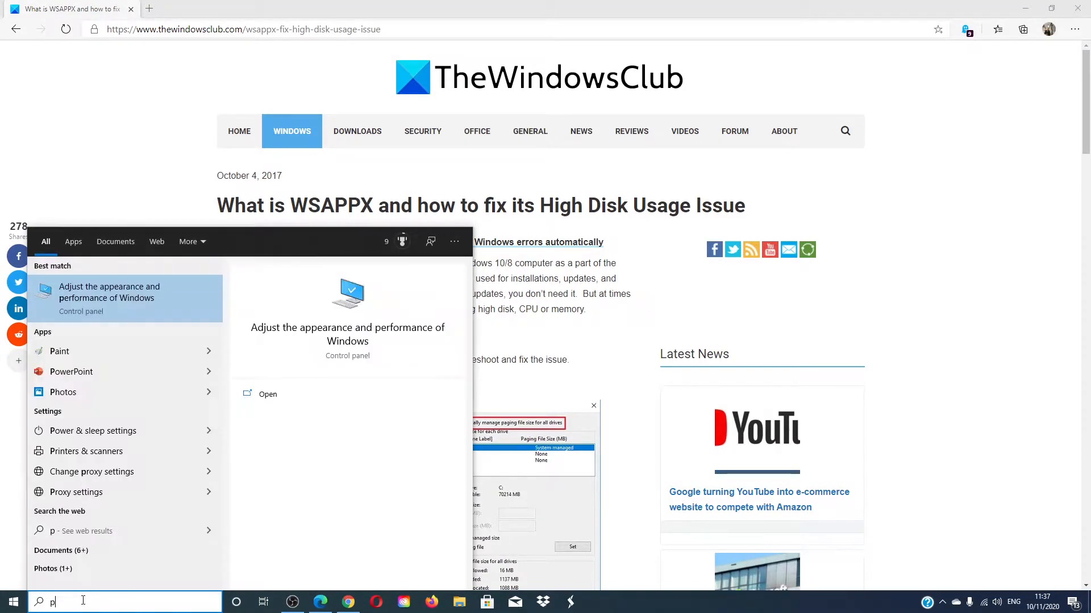
{"action": "type", "text": "er"}
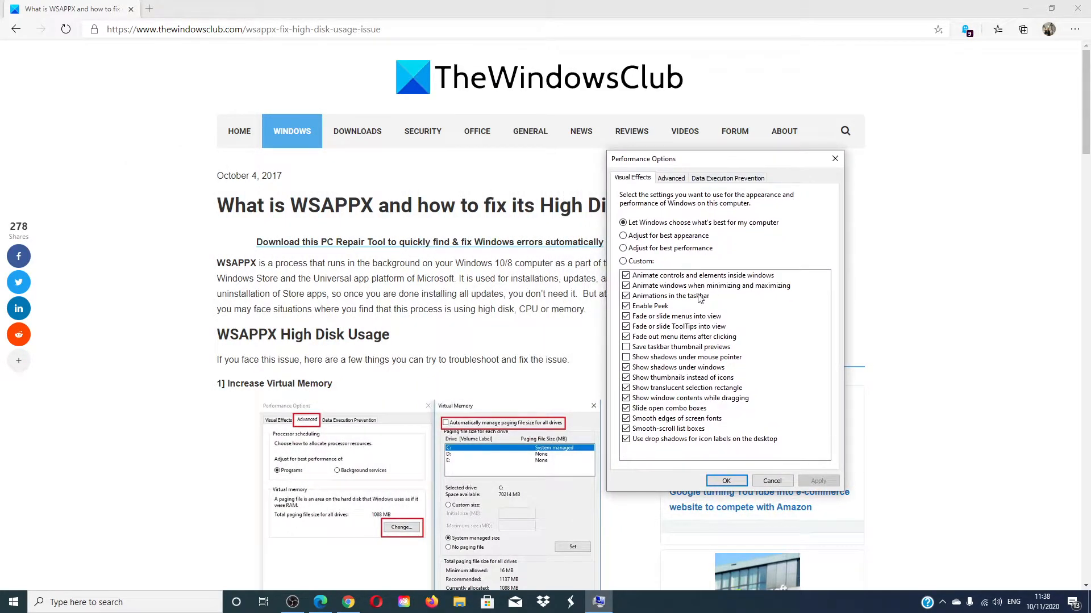
Open the Virtual Memory dialog from the Advanced tab of Performance Options
{"action": "left_click", "coordinate": [670, 178]}
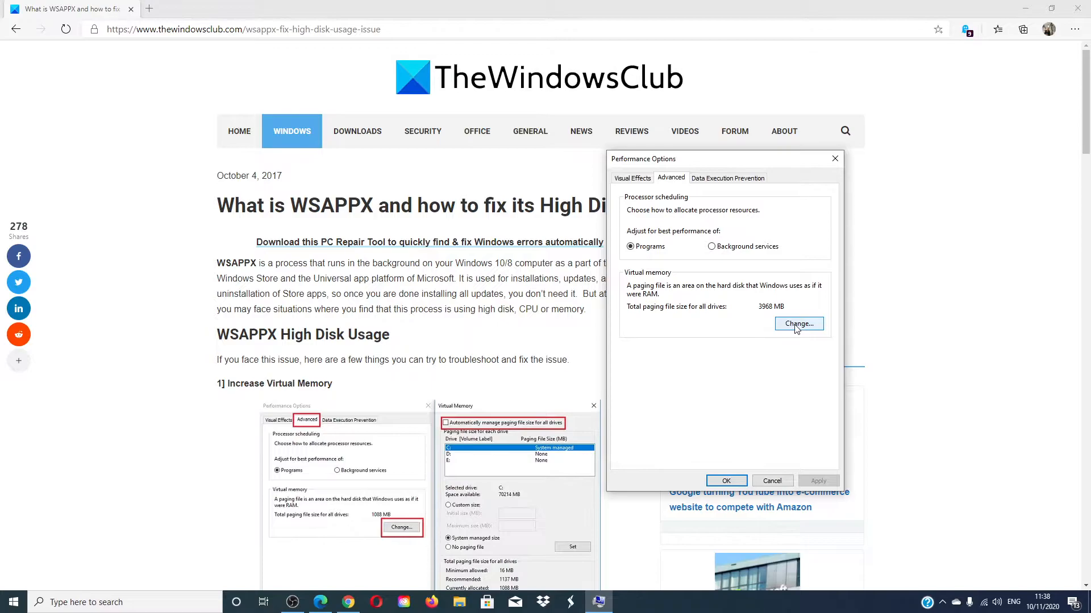
{"action": "left_click", "coordinate": [797, 324]}
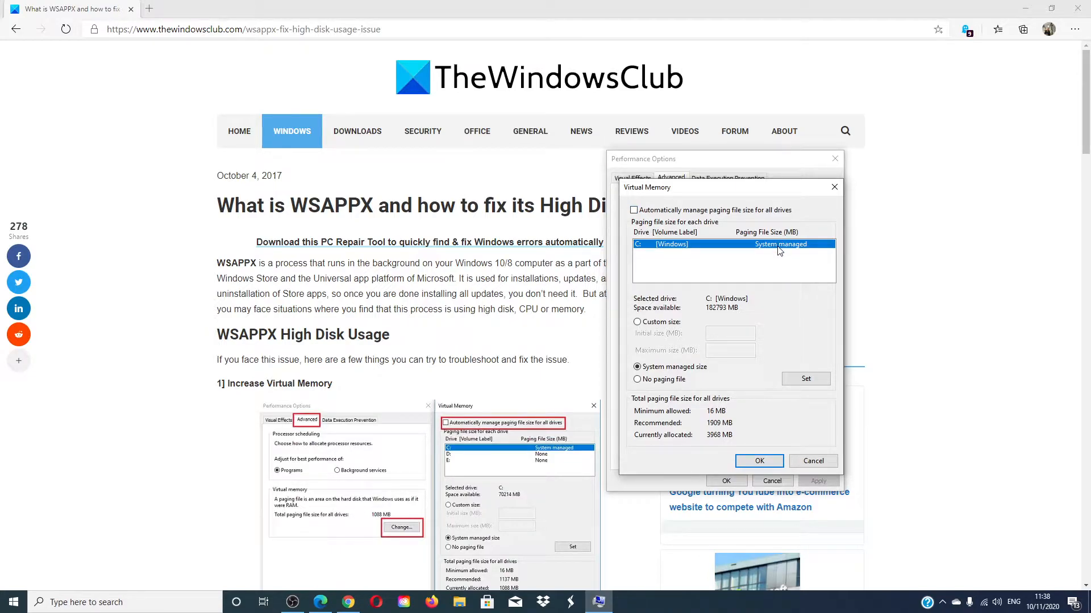
Give drive C a custom paging file of 8000 MB initial and 16000 MB maximum
{"action": "left_click", "coordinate": [636, 322]}
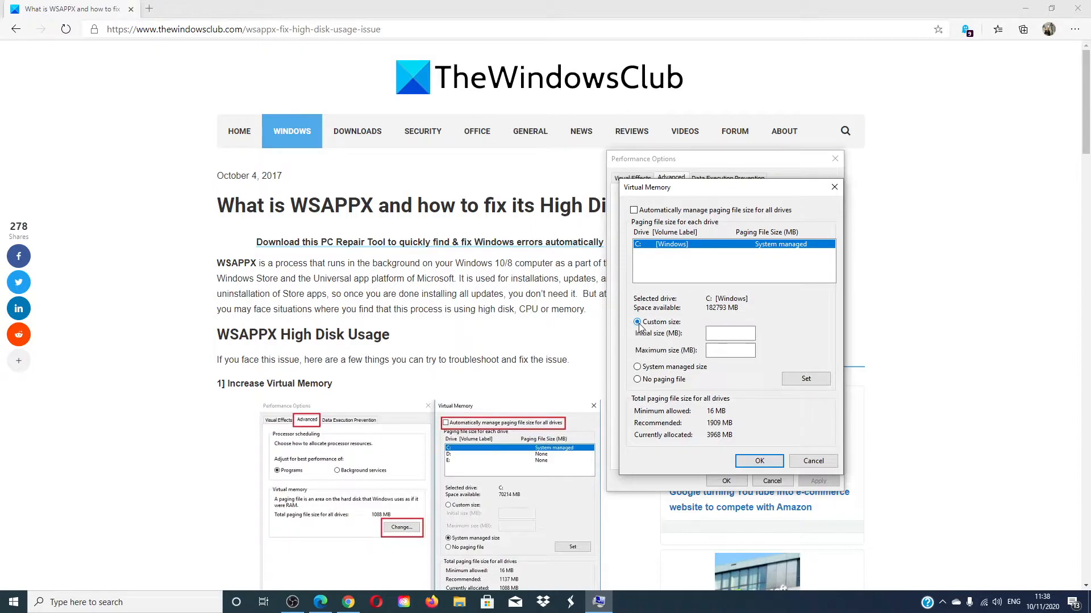
{"action": "scroll", "scroll_direction": "down", "scroll_amount": 3}
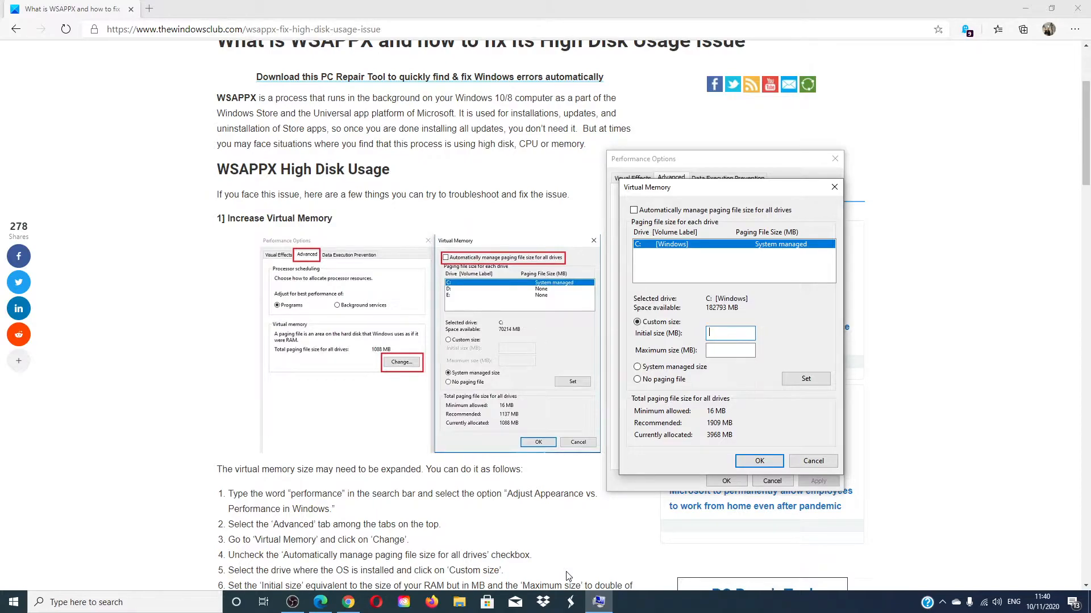
{"action": "type", "text": "8000"}
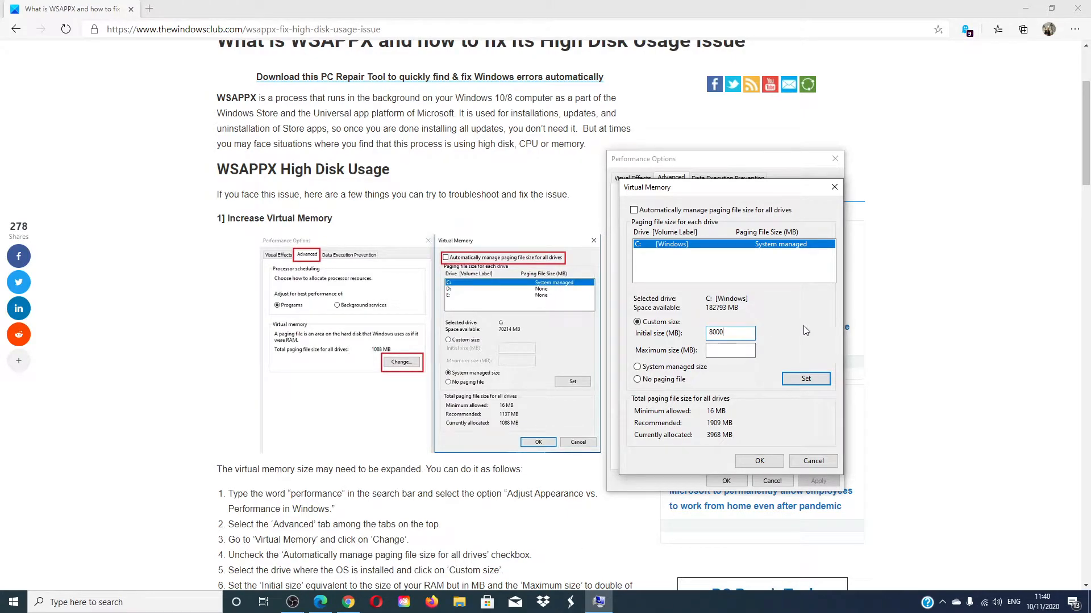
{"action": "type", "text": "16000"}
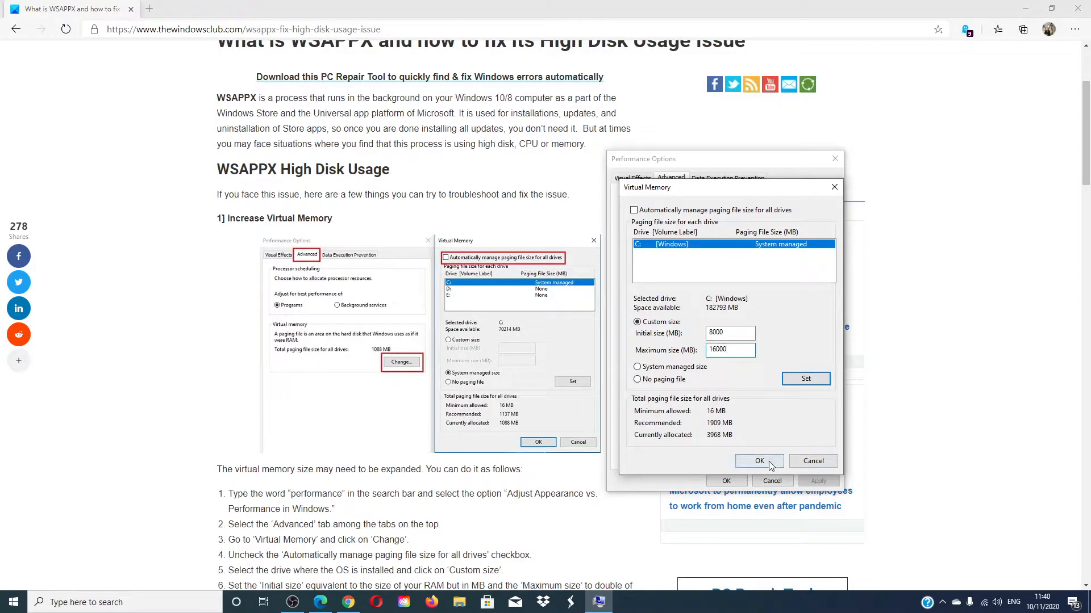
{"action": "left_click", "coordinate": [757, 461]}
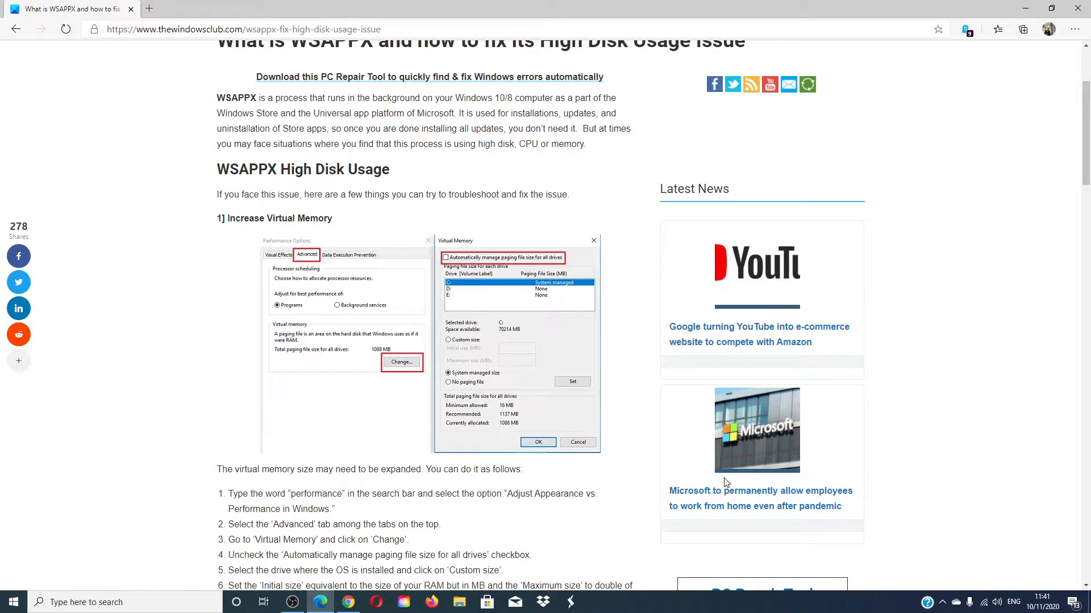
{"action": "mouse_move", "coordinate": [679, 461]}
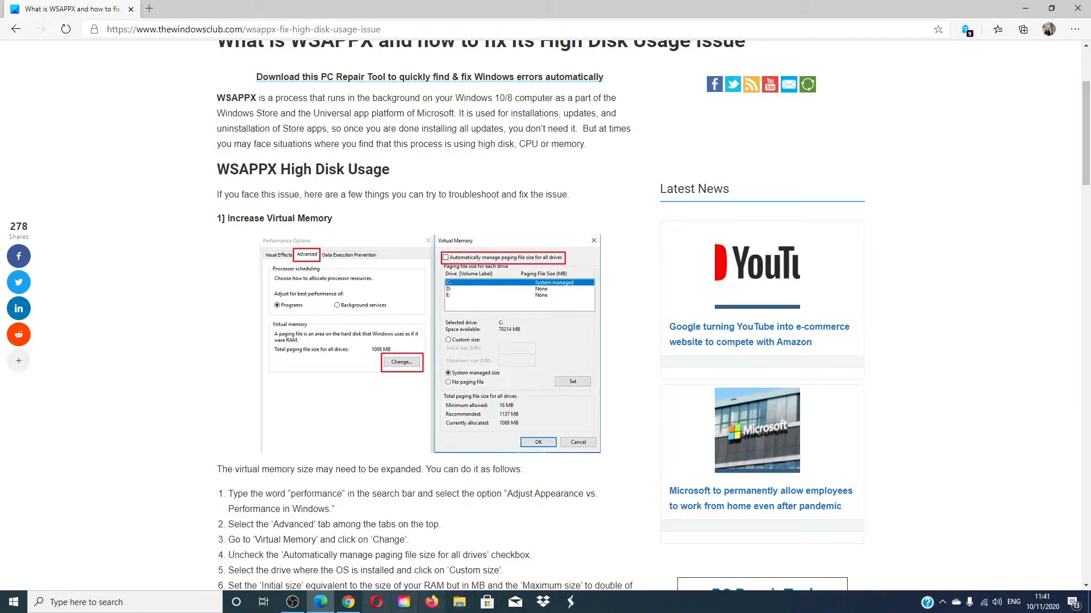
Search for and launch Registry Editor, then expand HKEY_LOCAL_MACHINE
{"action": "type", "text": "registry Editor"}
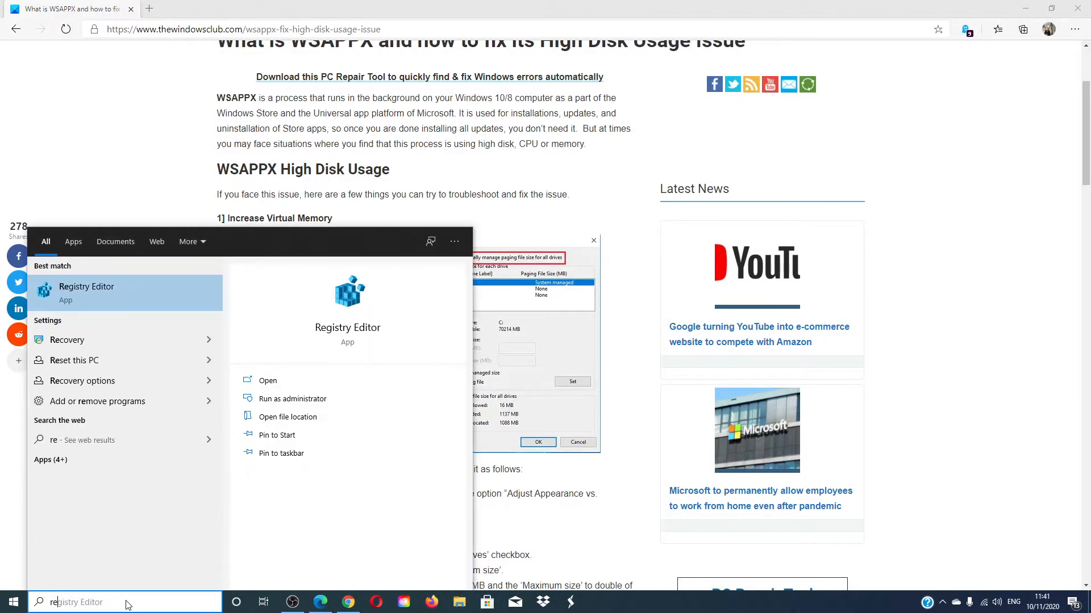
{"action": "left_click", "coordinate": [86, 286]}
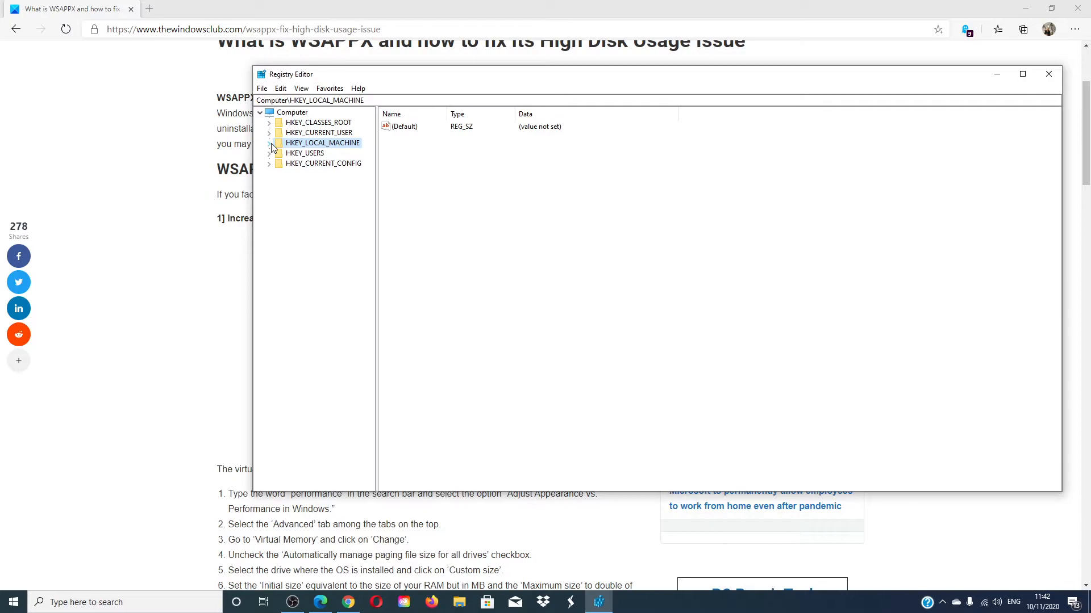
{"action": "left_click", "coordinate": [269, 143]}
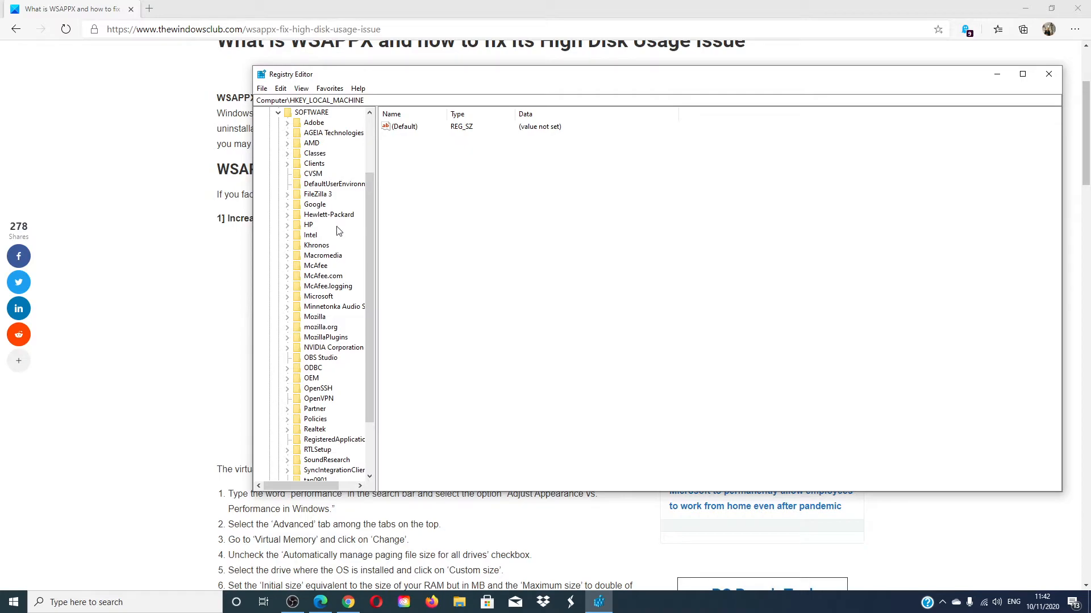
{"action": "mouse_move", "coordinate": [298, 418]}
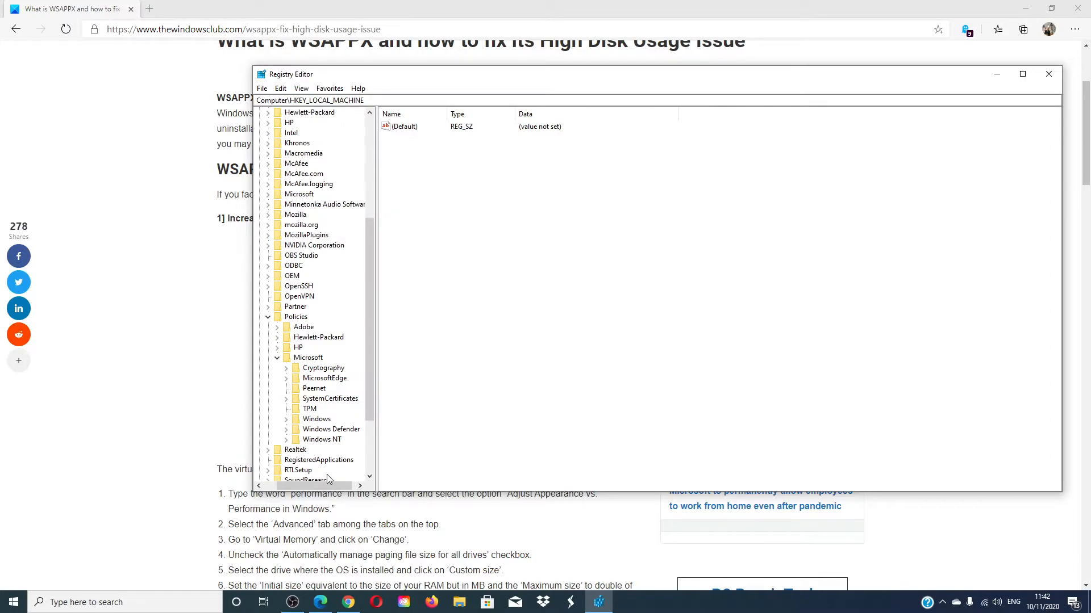
{"action": "mouse_move", "coordinate": [338, 445]}
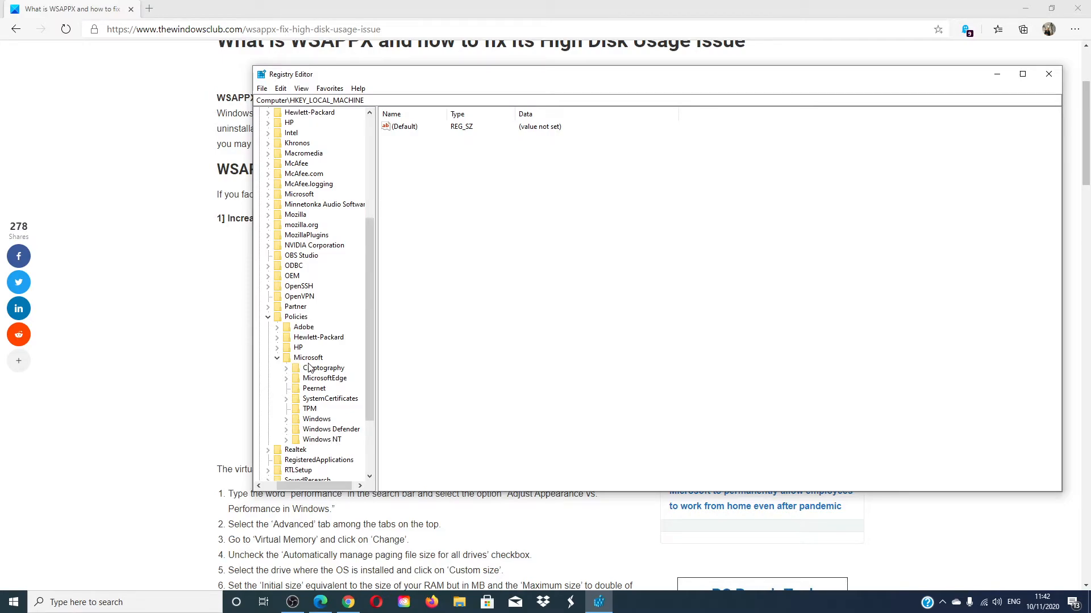
Create a new key named 'windows store' under SOFTWARE\Policies\Microsoft
{"action": "right_click", "coordinate": [307, 358]}
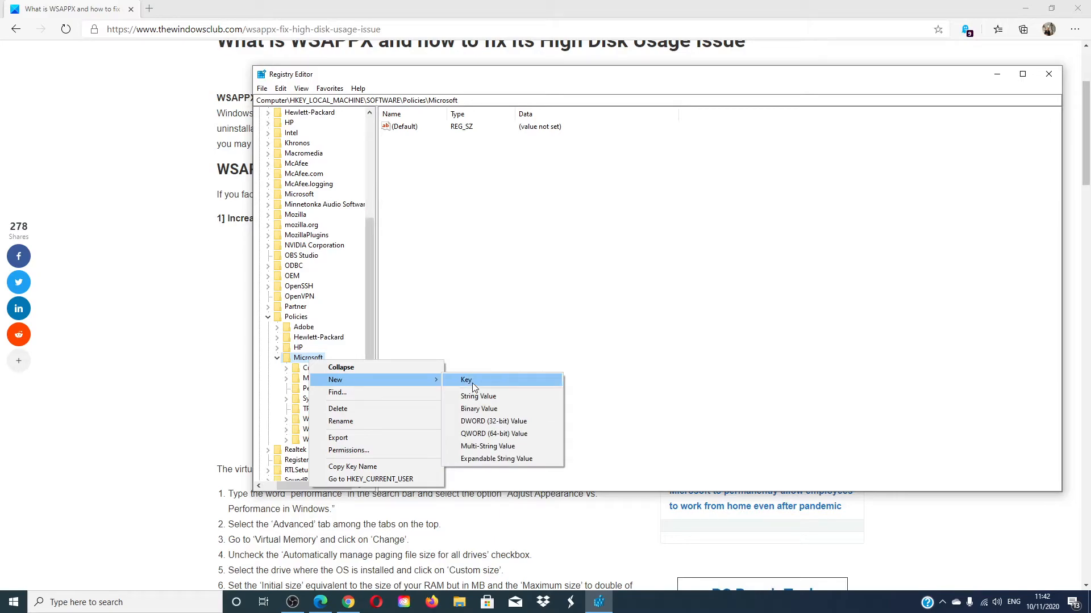
{"action": "left_click", "coordinate": [465, 380]}
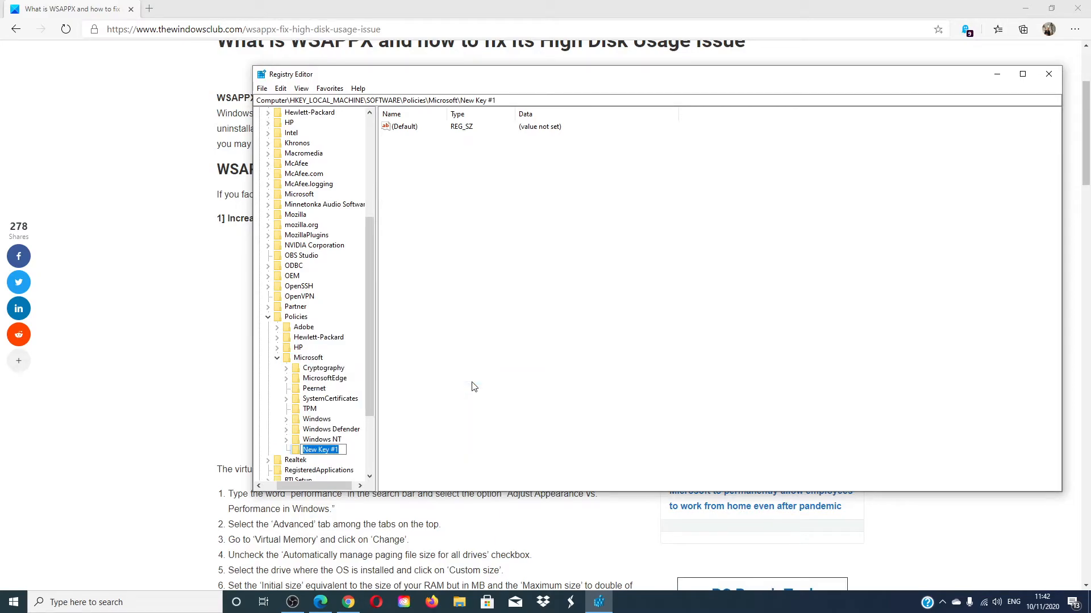
{"action": "type", "text": "ws"}
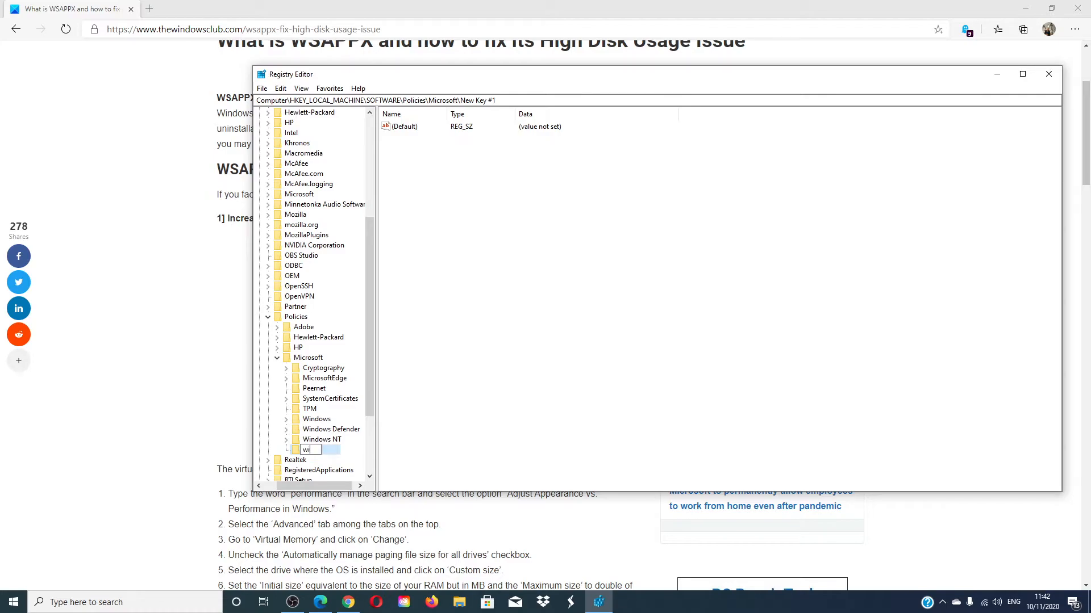
{"action": "type", "text": "windows store"}
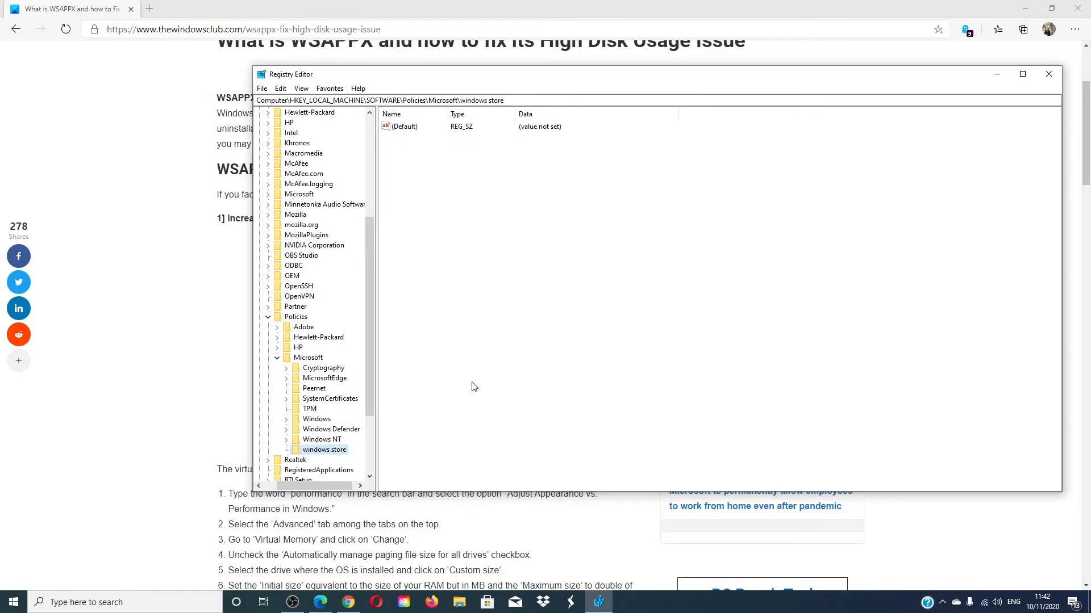
{"action": "mouse_move", "coordinate": [332, 457]}
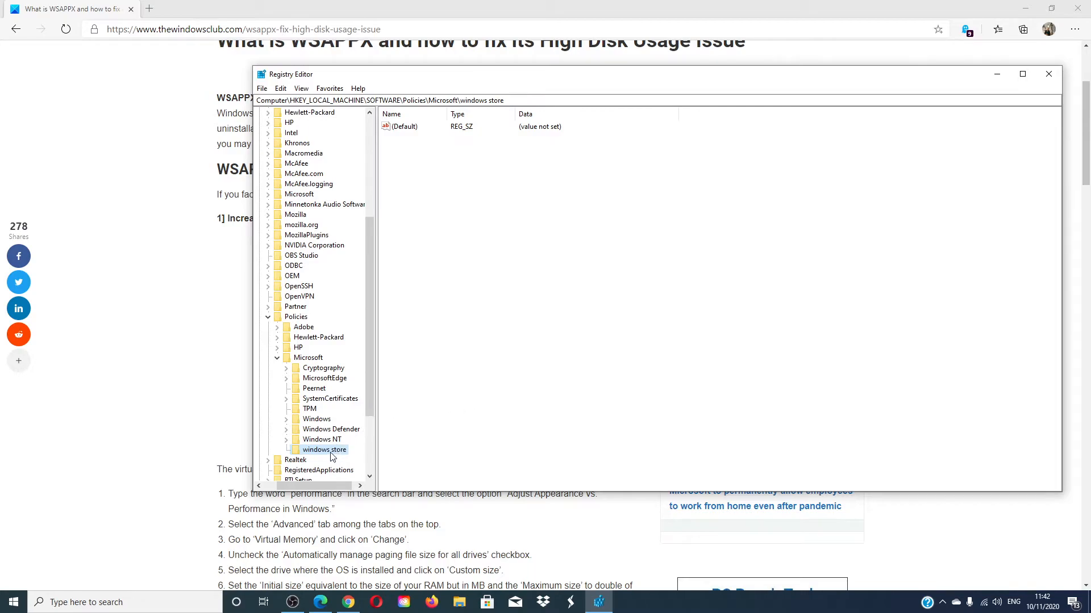
{"action": "mouse_move", "coordinate": [711, 287]}
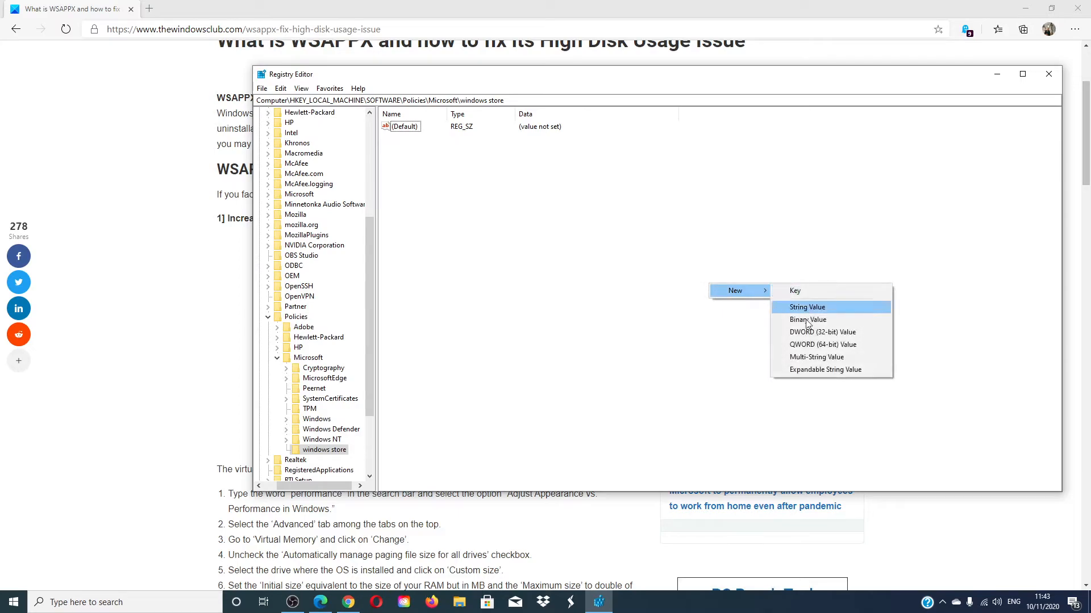
{"action": "mouse_move", "coordinate": [822, 332]}
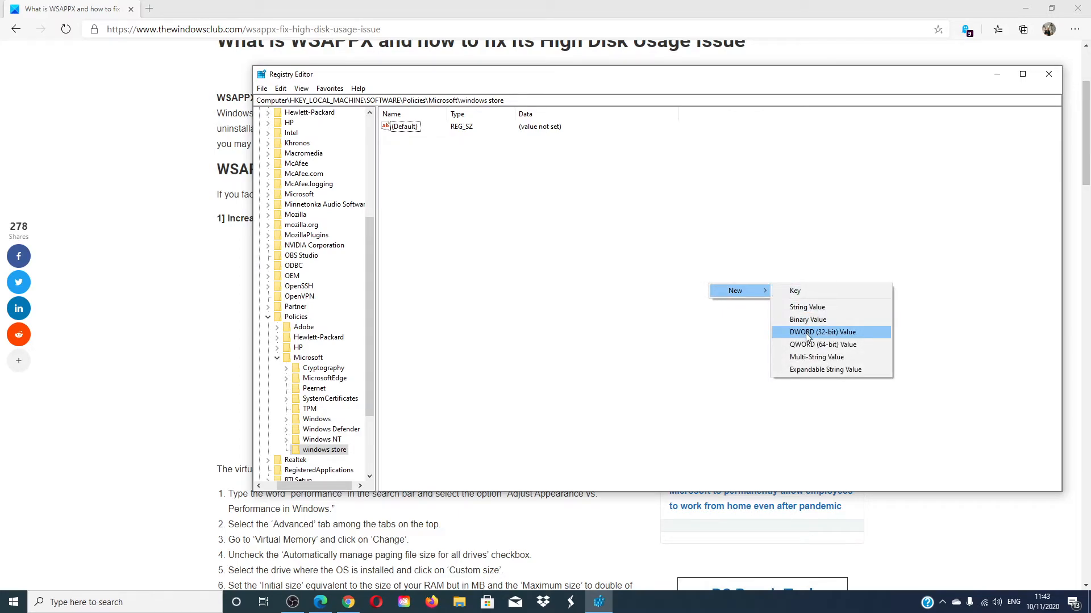
Add a DWORD (32-bit) value named removewindowsstore to the windows store key
{"action": "left_click", "coordinate": [823, 332]}
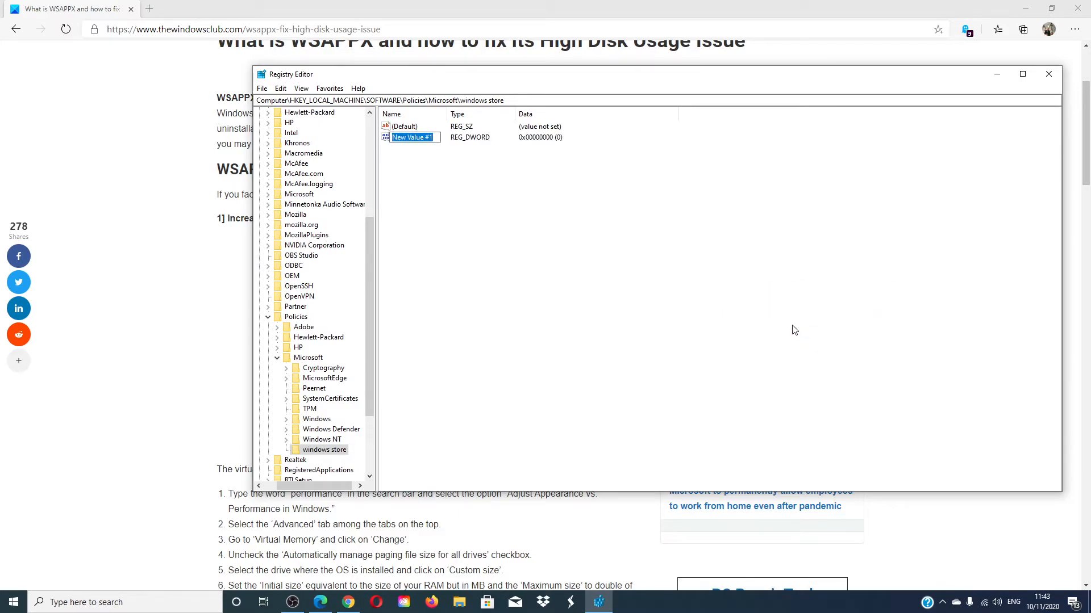
{"action": "type", "text": "removewindow"}
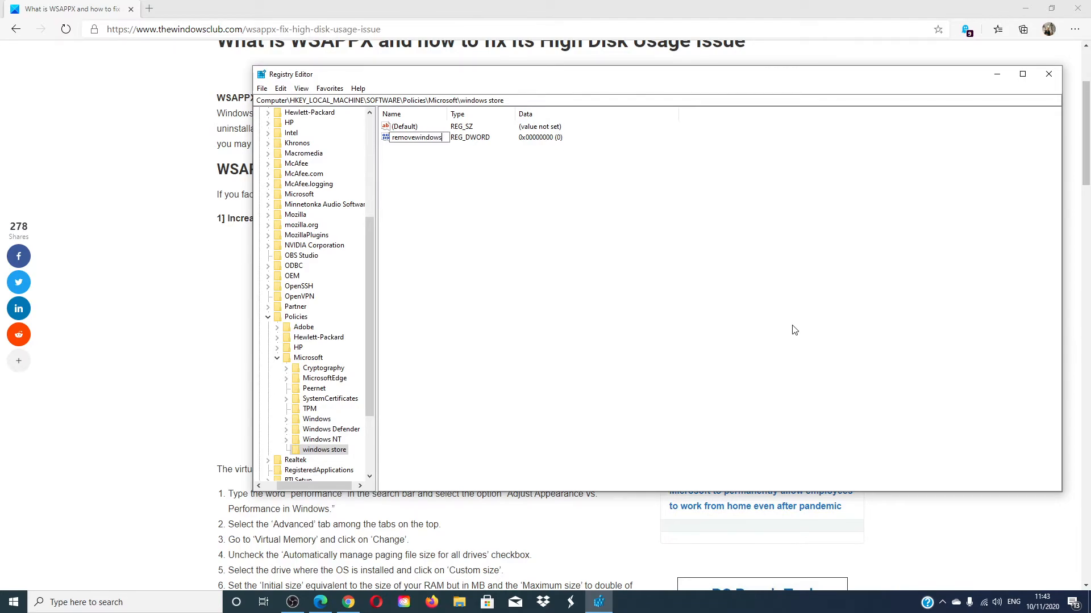
{"action": "type", "text": "s"}
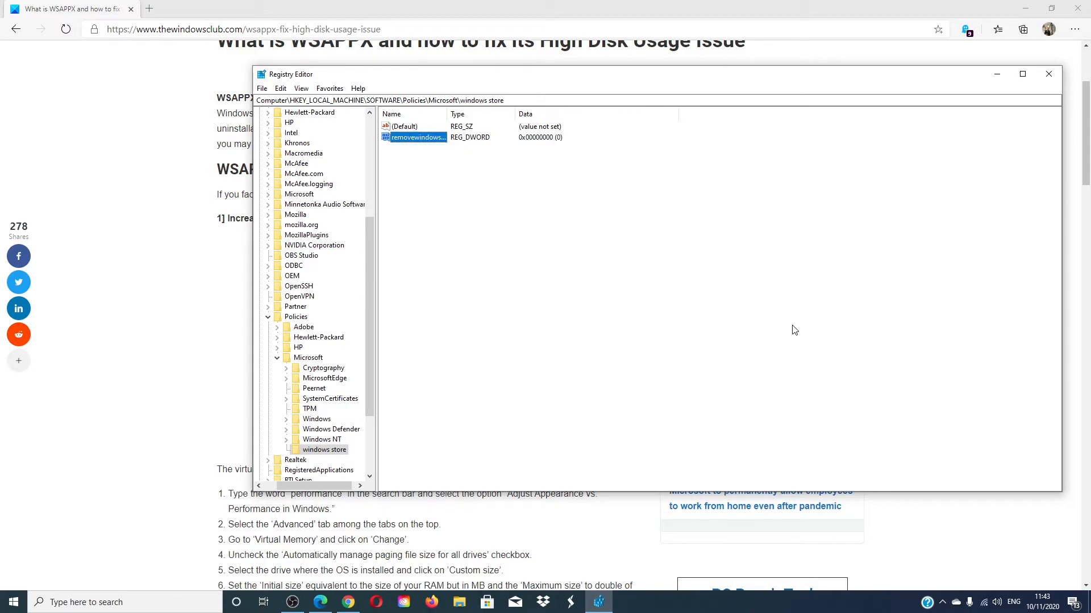
Modify the removewindowsstore value's data and confirm the edit
{"action": "right_click", "coordinate": [414, 137]}
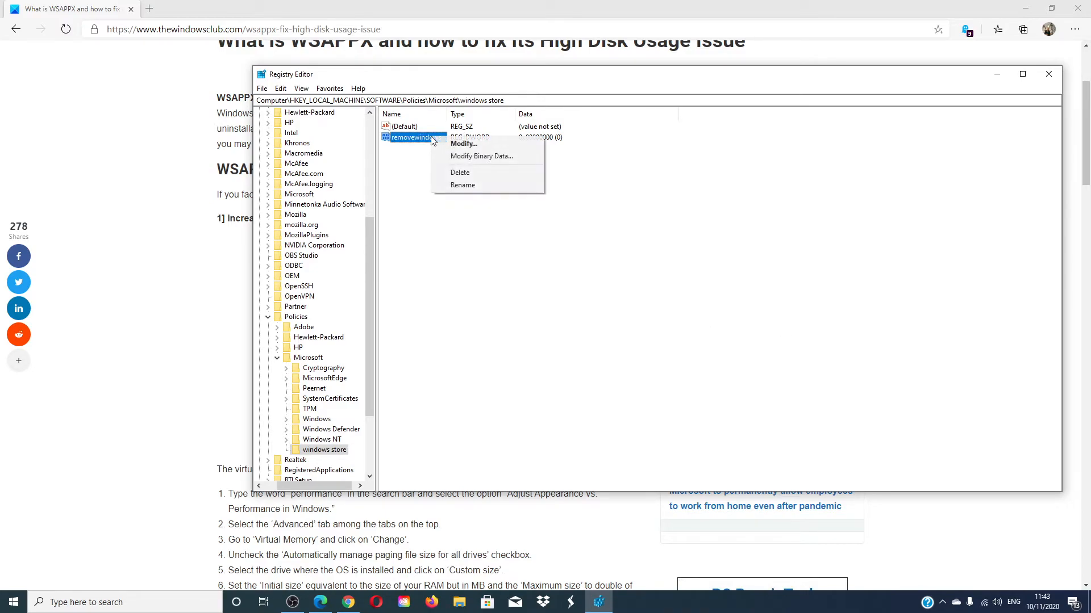
{"action": "left_click", "coordinate": [462, 143]}
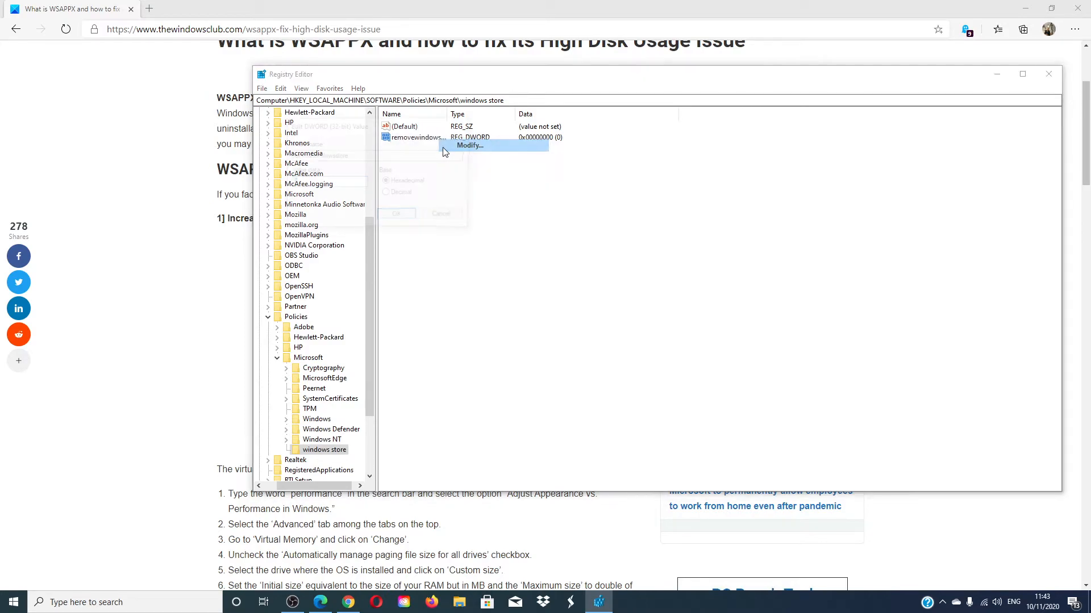
{"action": "left_click", "coordinate": [468, 146]}
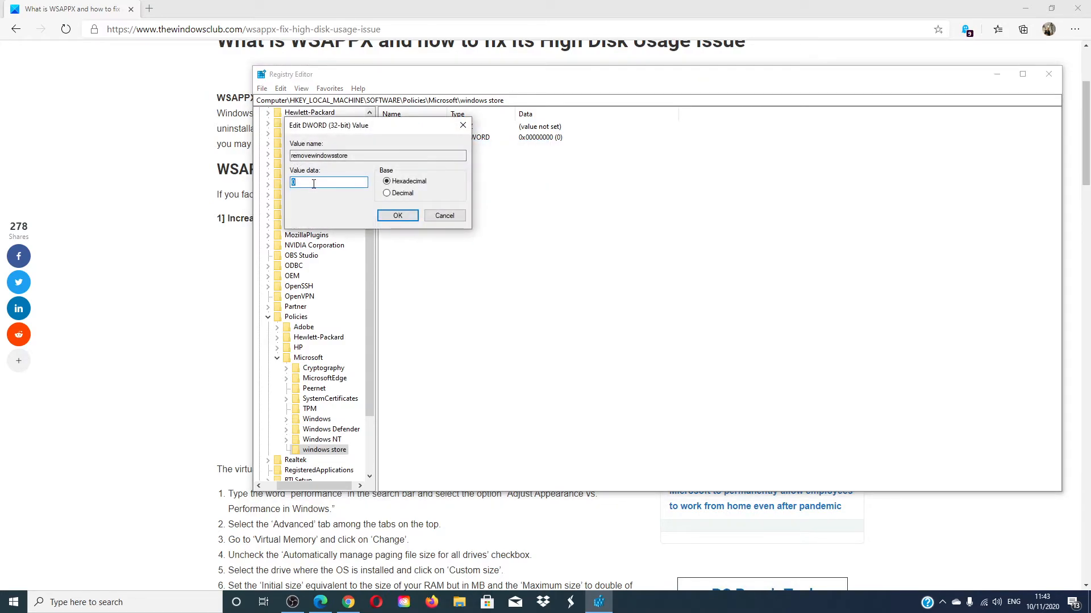
{"action": "left_click", "coordinate": [397, 216]}
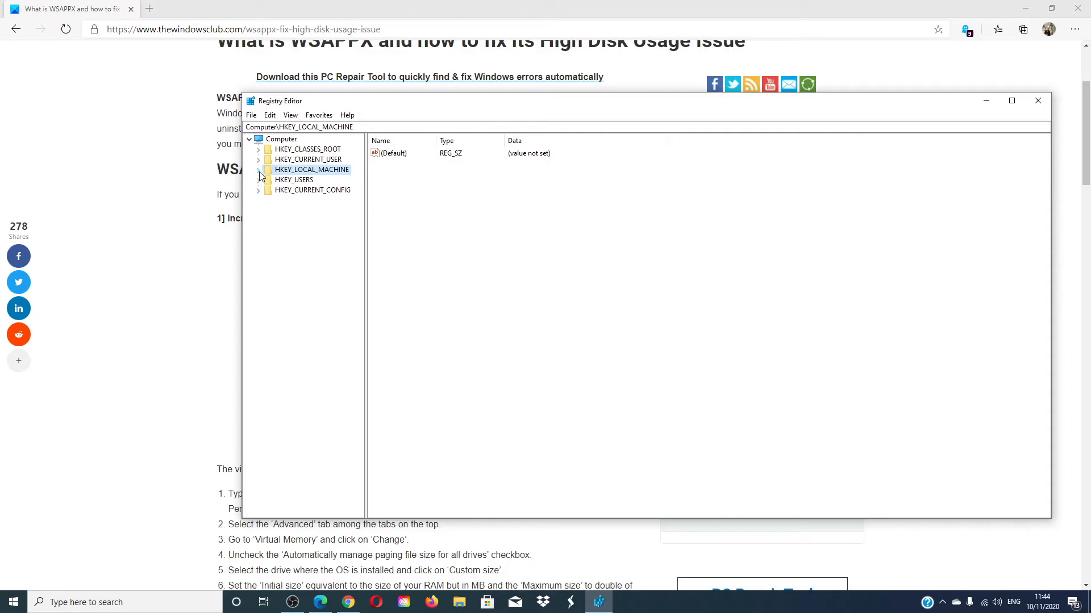
Navigate HKEY_LOCAL_MACHINE > SYSTEM > ControlSet001 > Services and select the AppXSvc key
{"action": "left_click", "coordinate": [258, 170]}
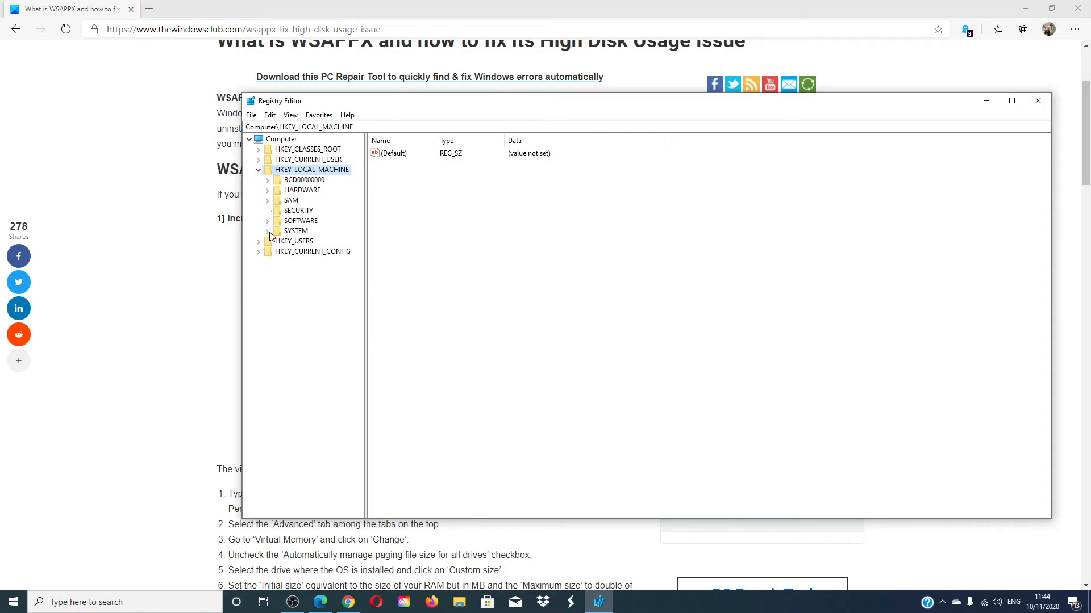
{"action": "left_click", "coordinate": [267, 232]}
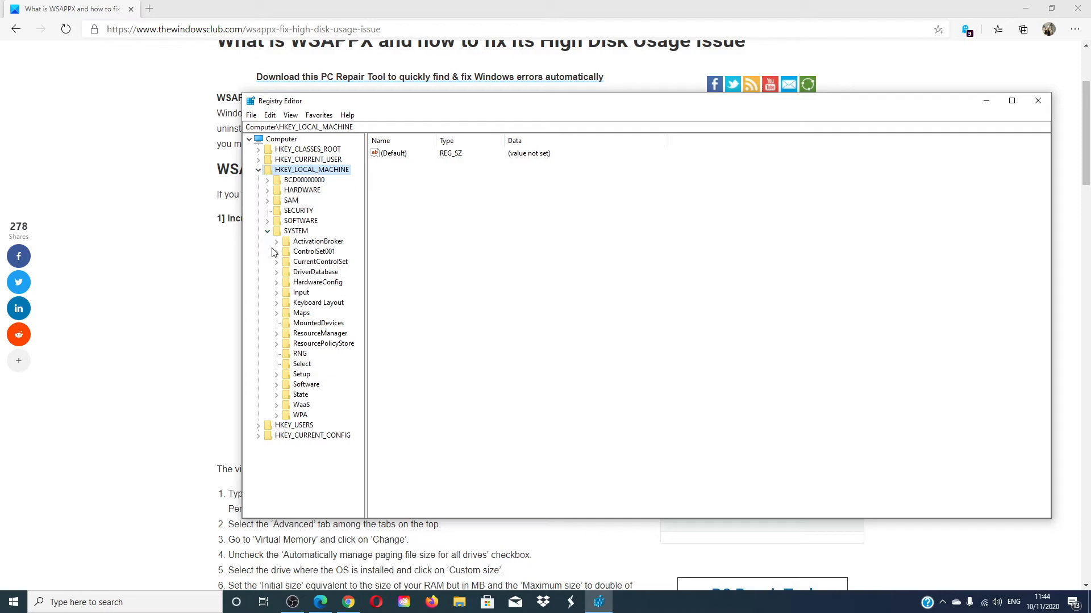
{"action": "left_click", "coordinate": [276, 251]}
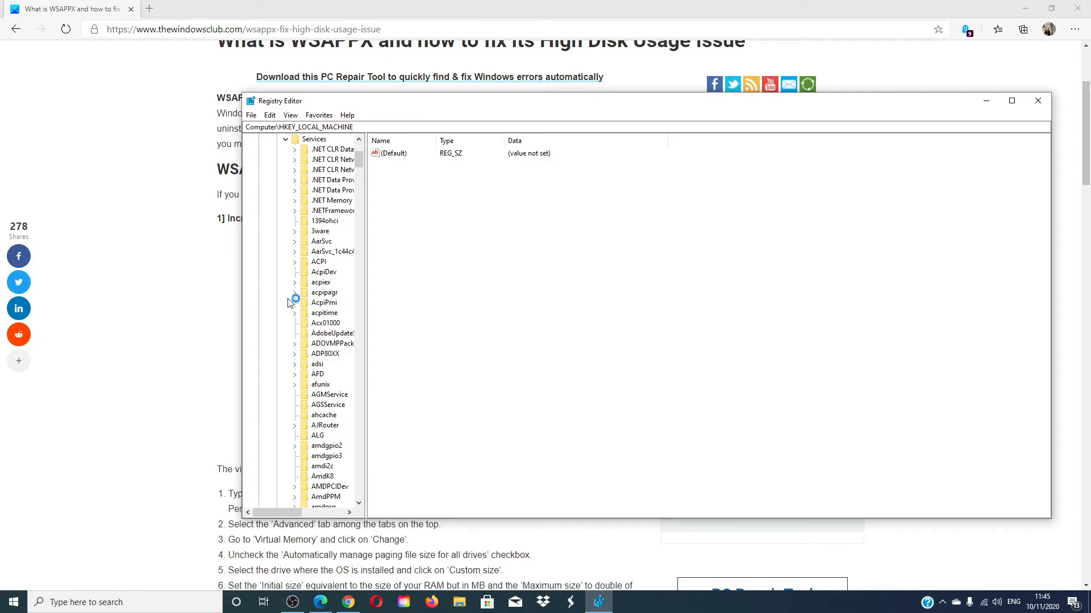
{"action": "scroll", "scroll_direction": "down", "scroll_amount": 3}
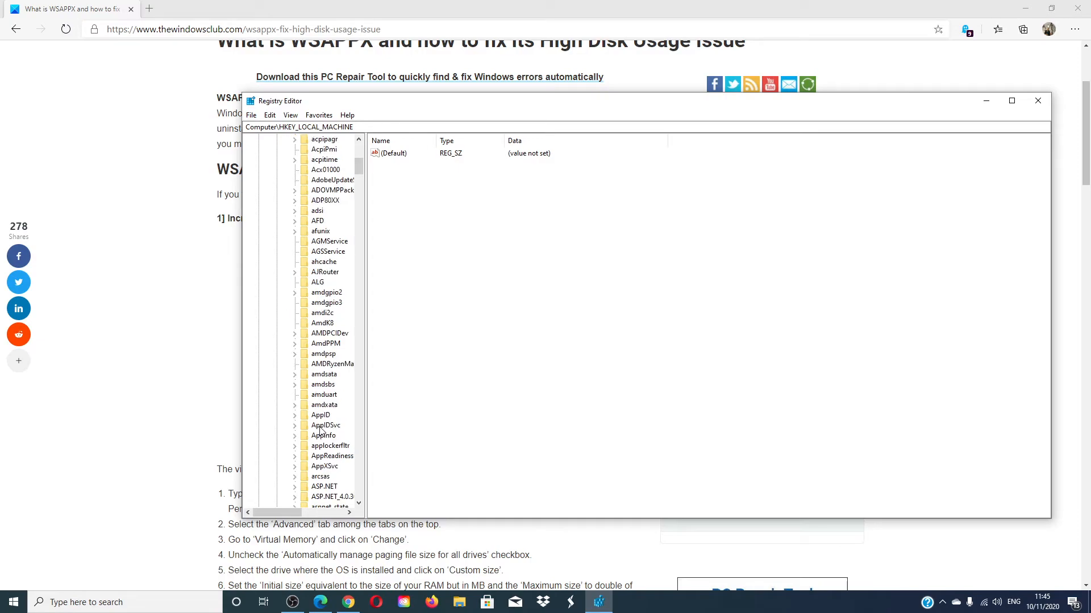
{"action": "left_click", "coordinate": [294, 466]}
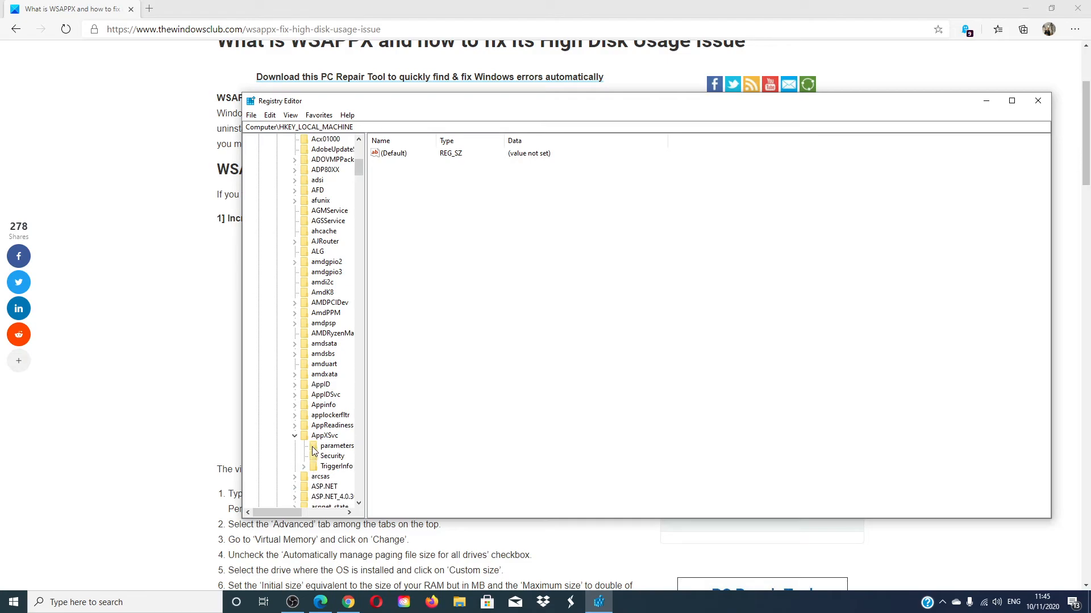
{"action": "left_click", "coordinate": [324, 436]}
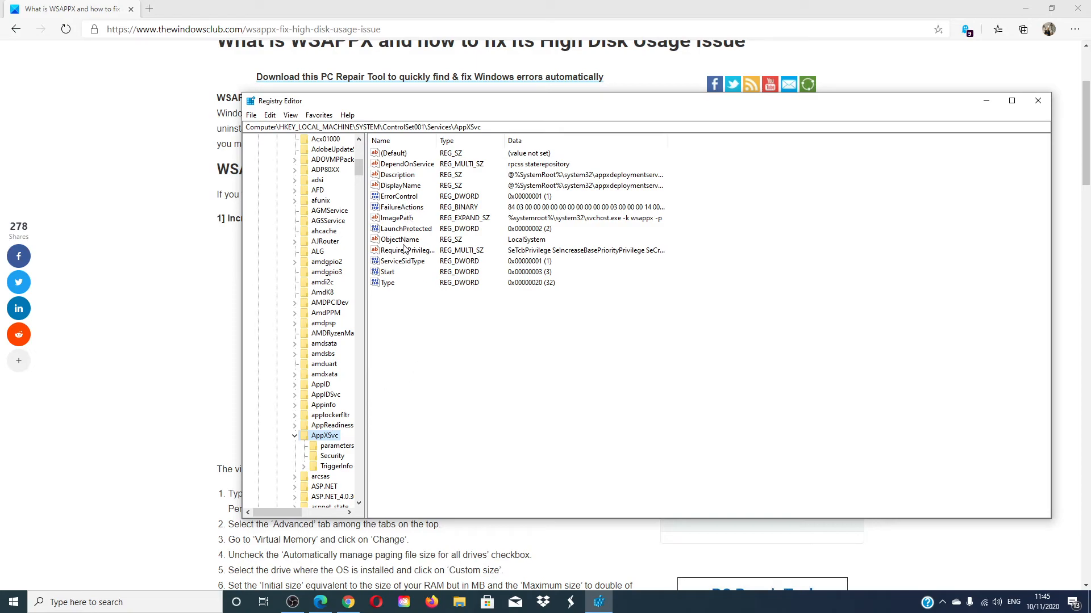
Open the Edit DWORD dialog for AppXSvc's Start value, currently 3
{"action": "right_click", "coordinate": [388, 272]}
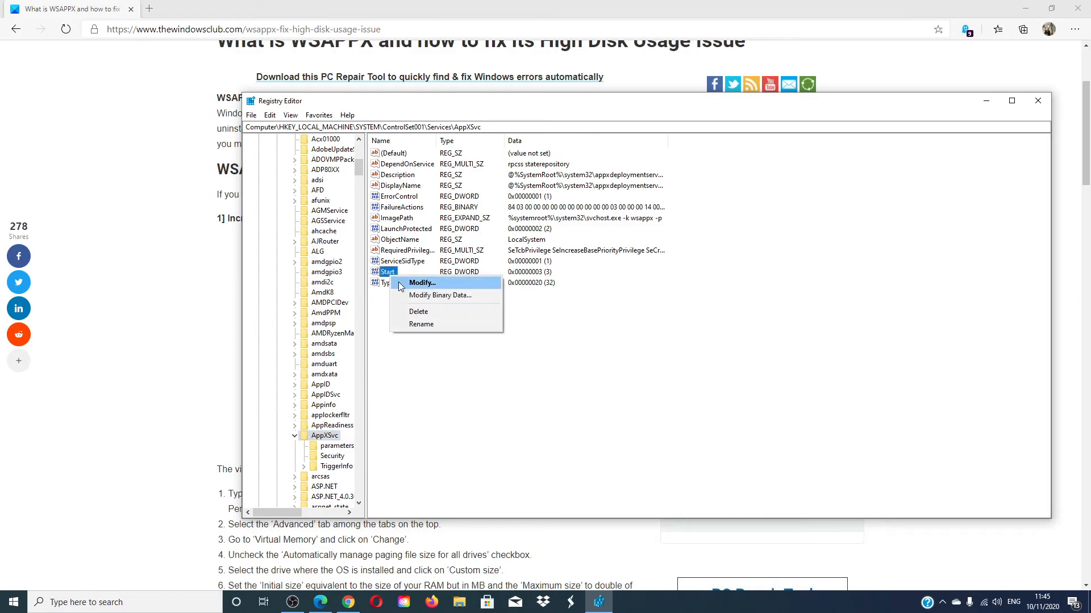
{"action": "left_click", "coordinate": [421, 283]}
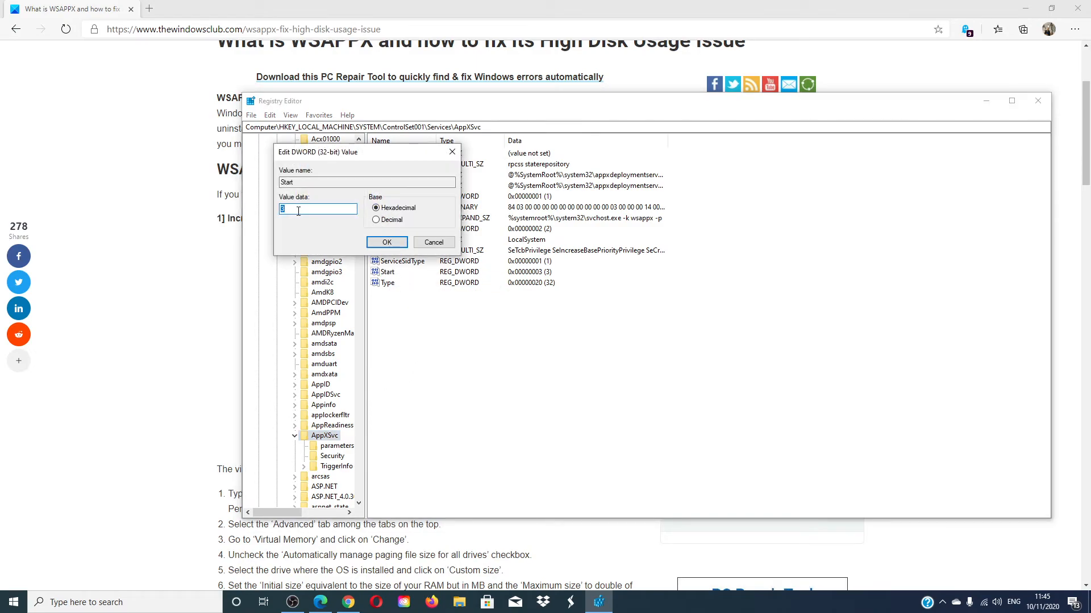